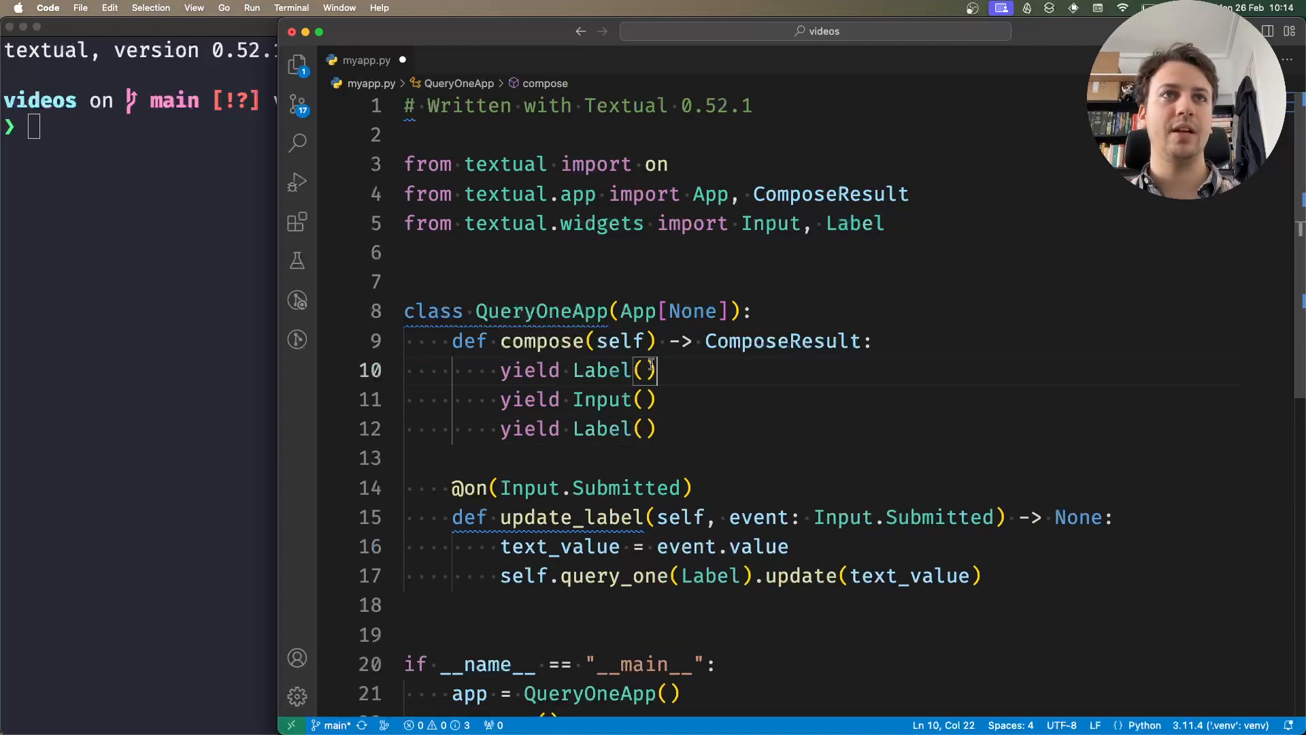
Write "Type something:" as the text of the first Label() in compose
{"action": "type", "text": "\"T\""}
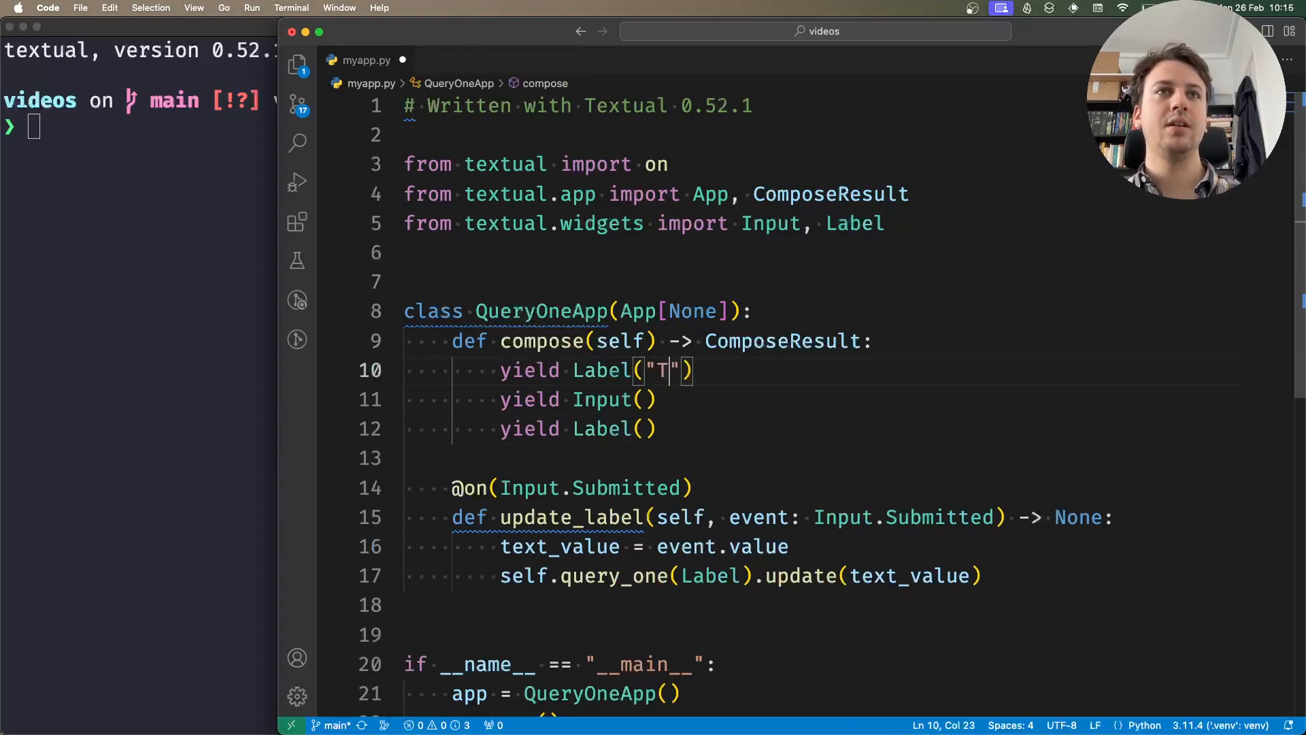
{"action": "type", "text": "ype something:"}
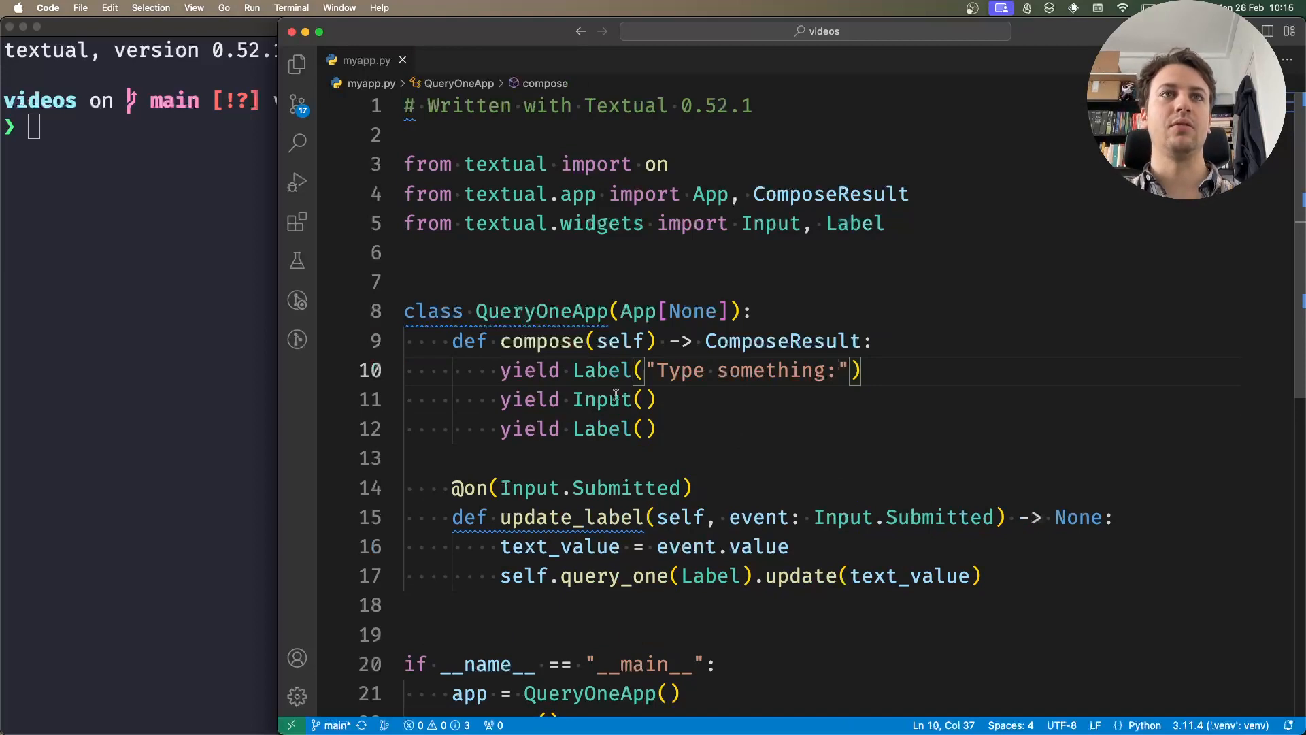
{"action": "left_click", "coordinate": [584, 428]}
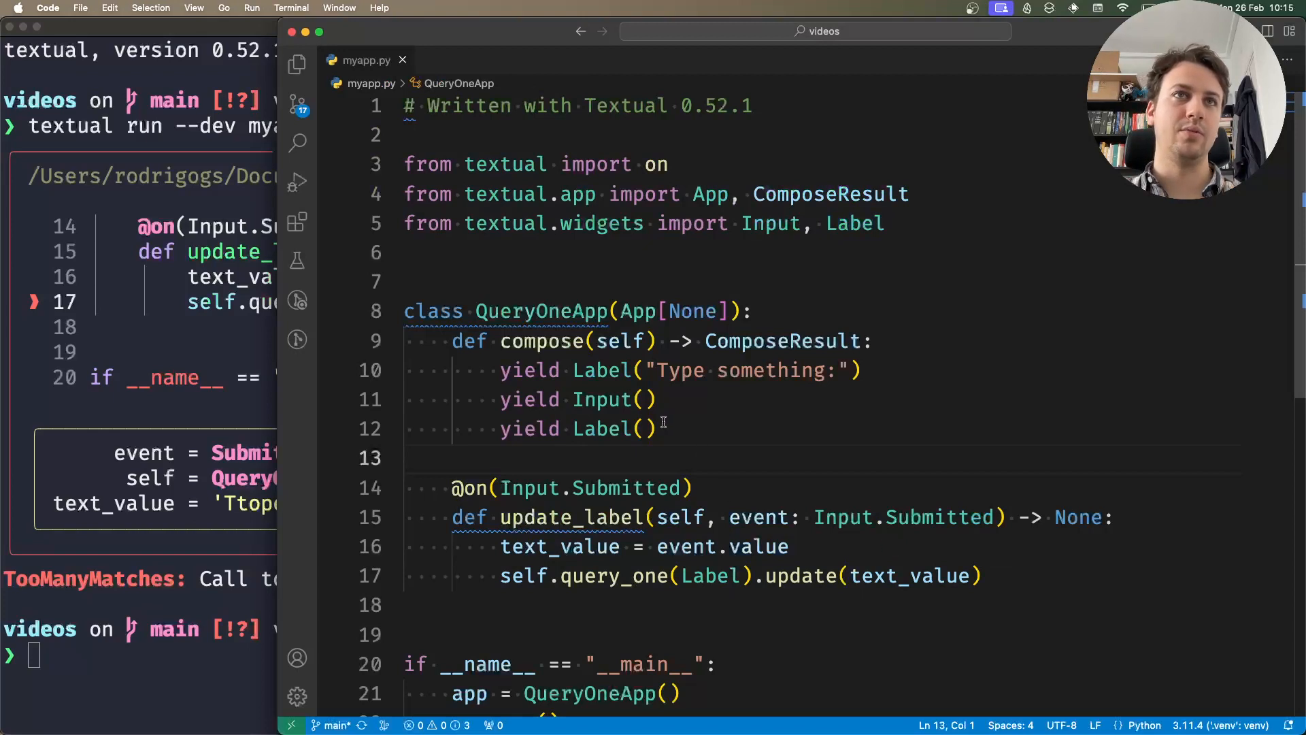
Add id="to_be_updated" to the second Label and query it with query_one("#to_be_updated")
{"action": "type", "text": "id=\""}
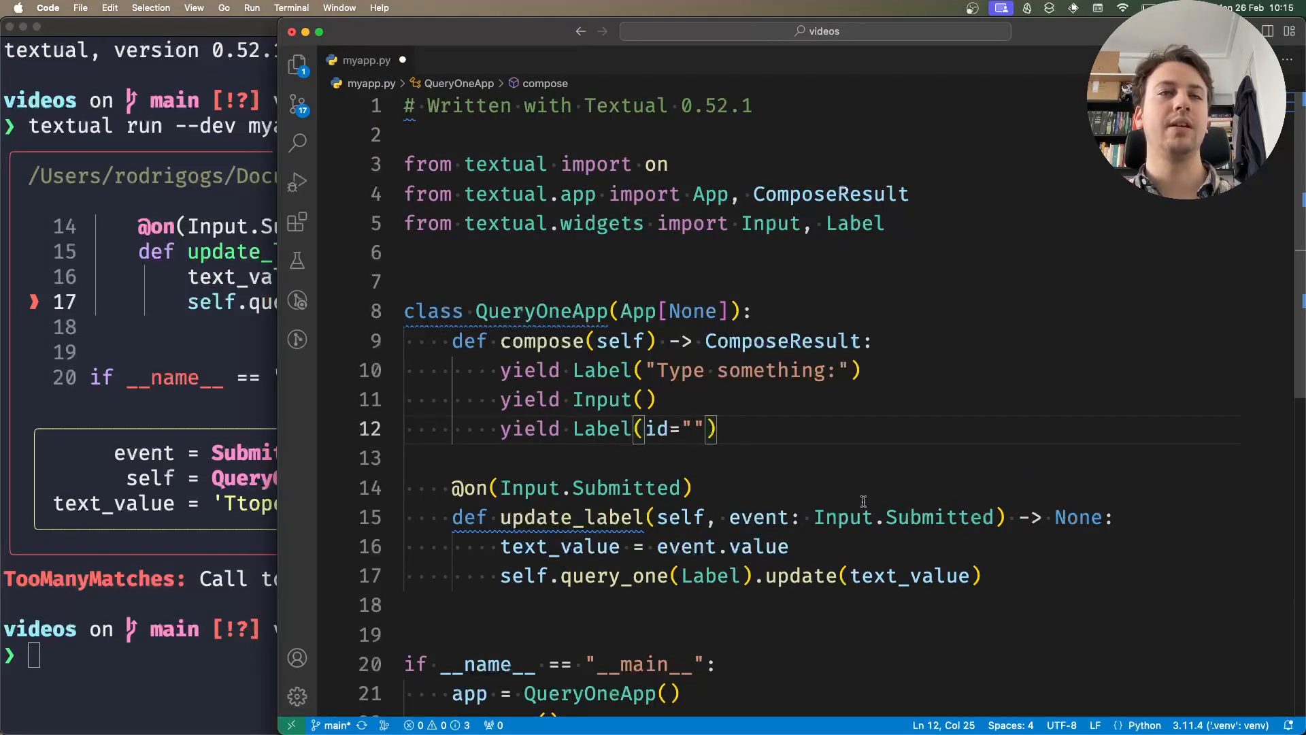
{"action": "type", "text": "to_be_updated"}
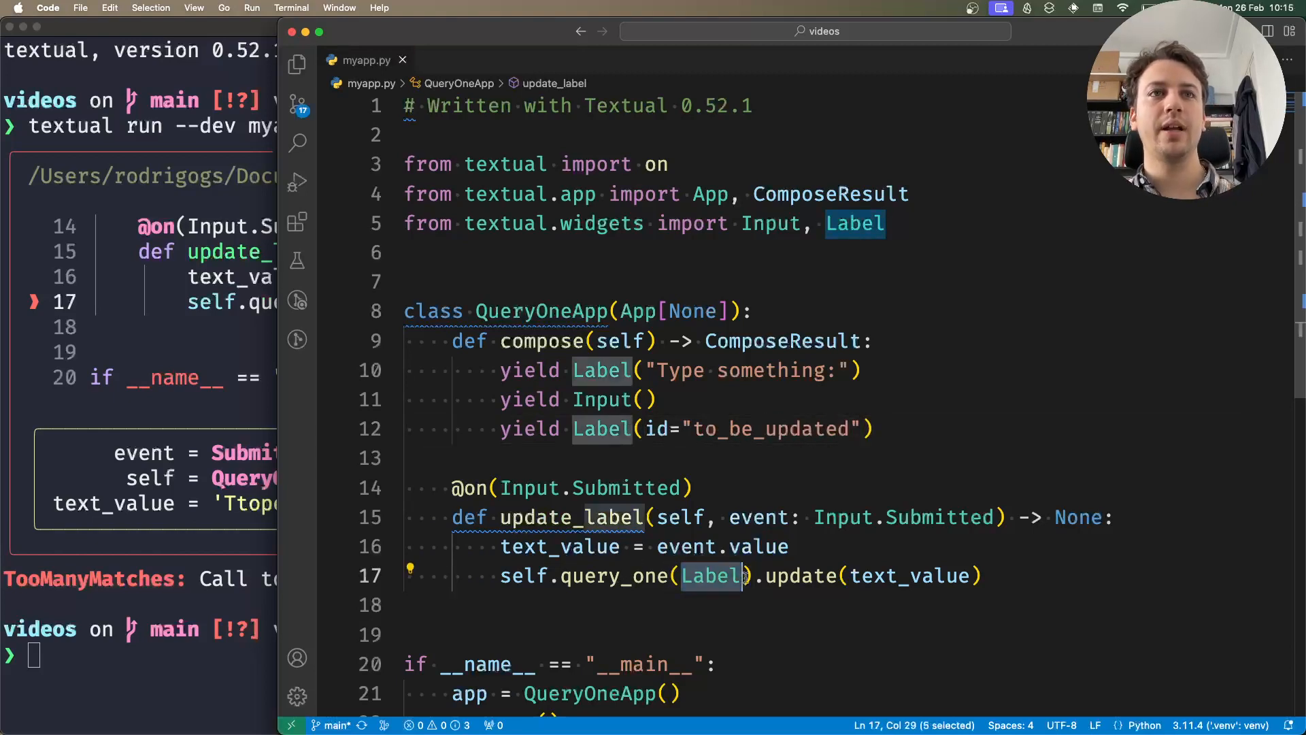
{"action": "type", "text": "\"#\""}
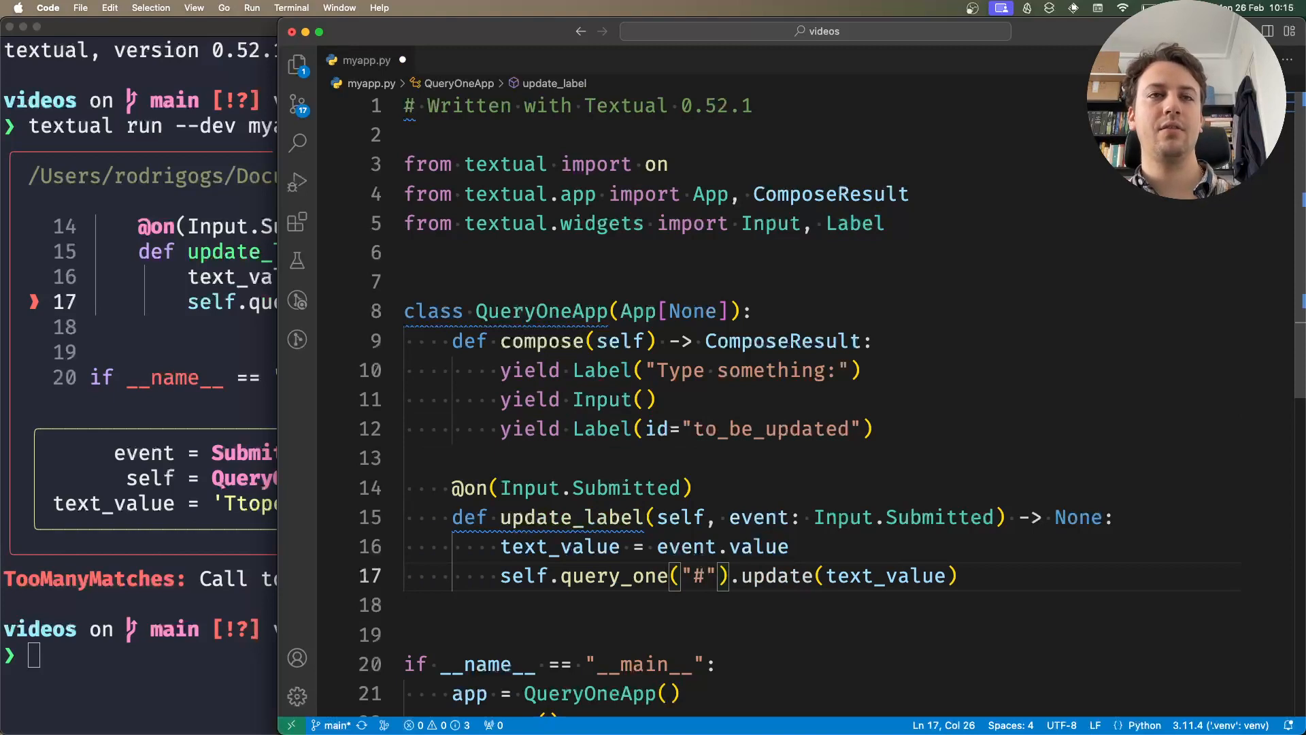
{"action": "type", "text": "to_be_updated"}
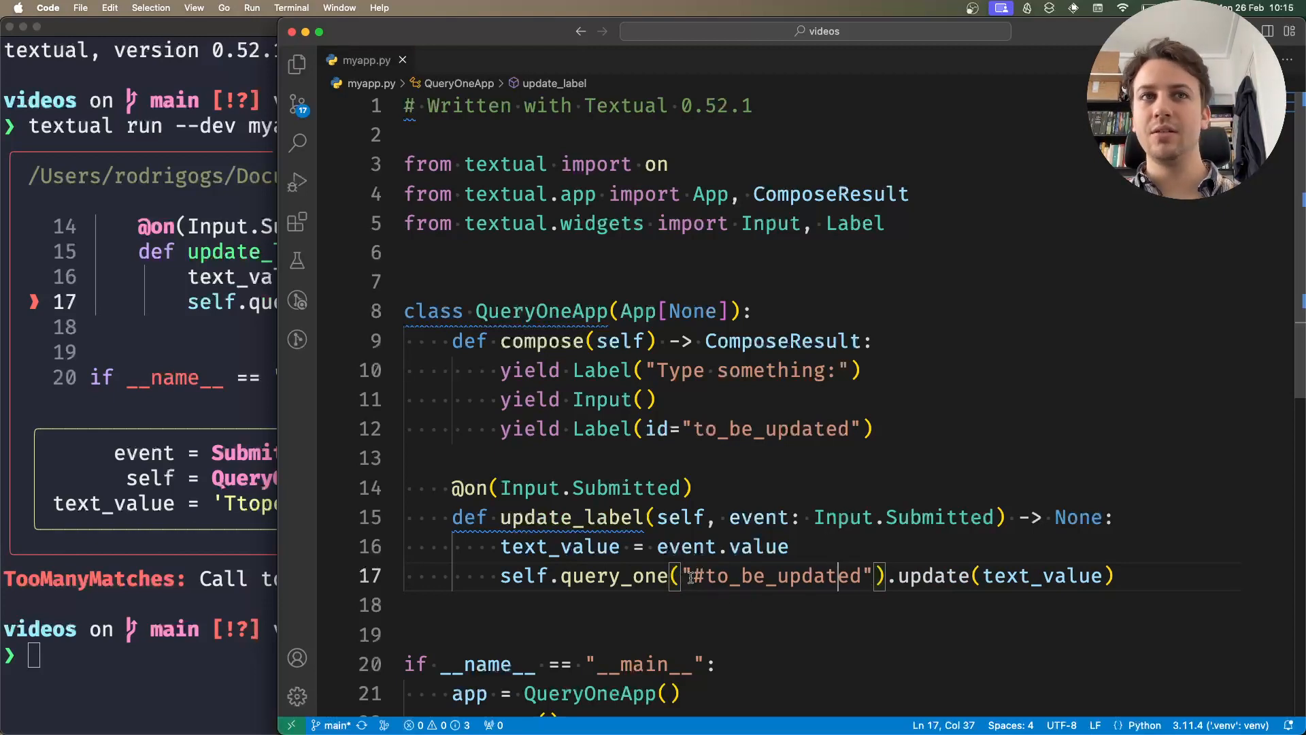
{"action": "double_click", "coordinate": [758, 547]}
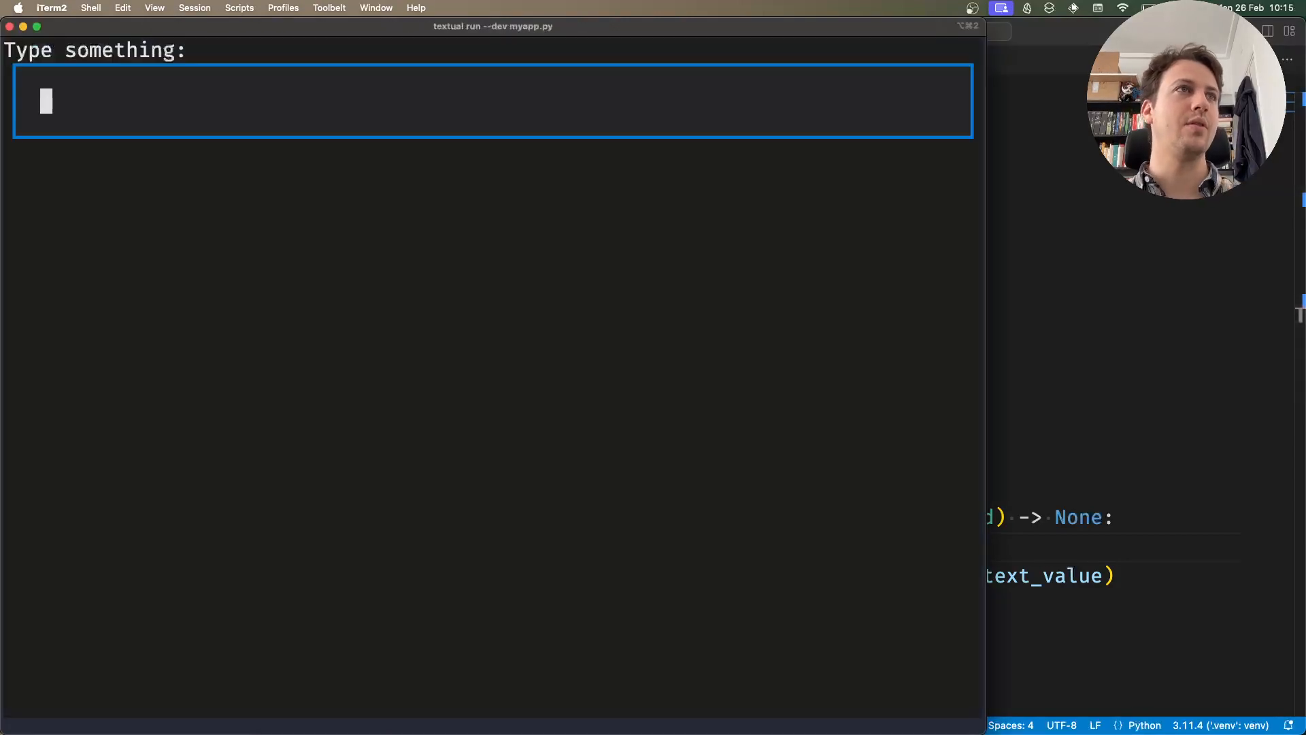
Submit 'fasdfasdf' in the Textual app to see the label update, then quit it
{"action": "type", "text": "fasdfasdf"}
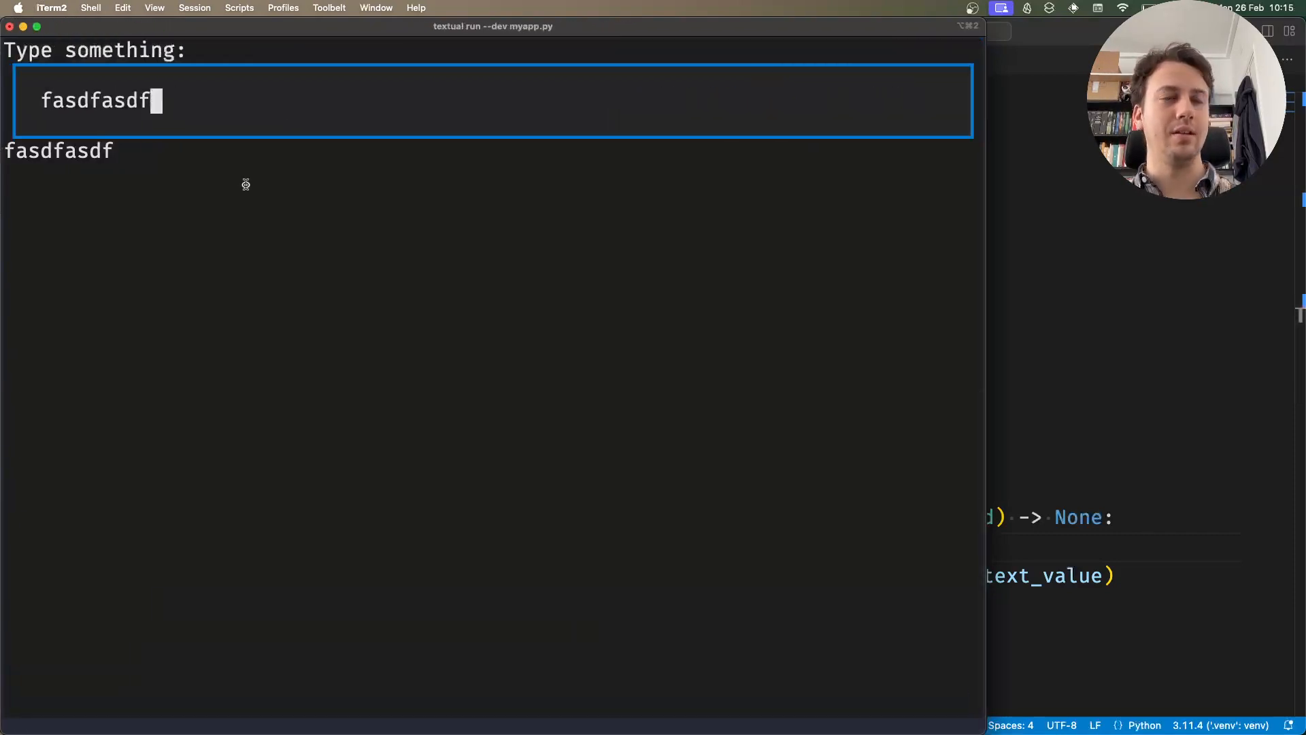
{"action": "left_click", "coordinate": [1000, 8]}
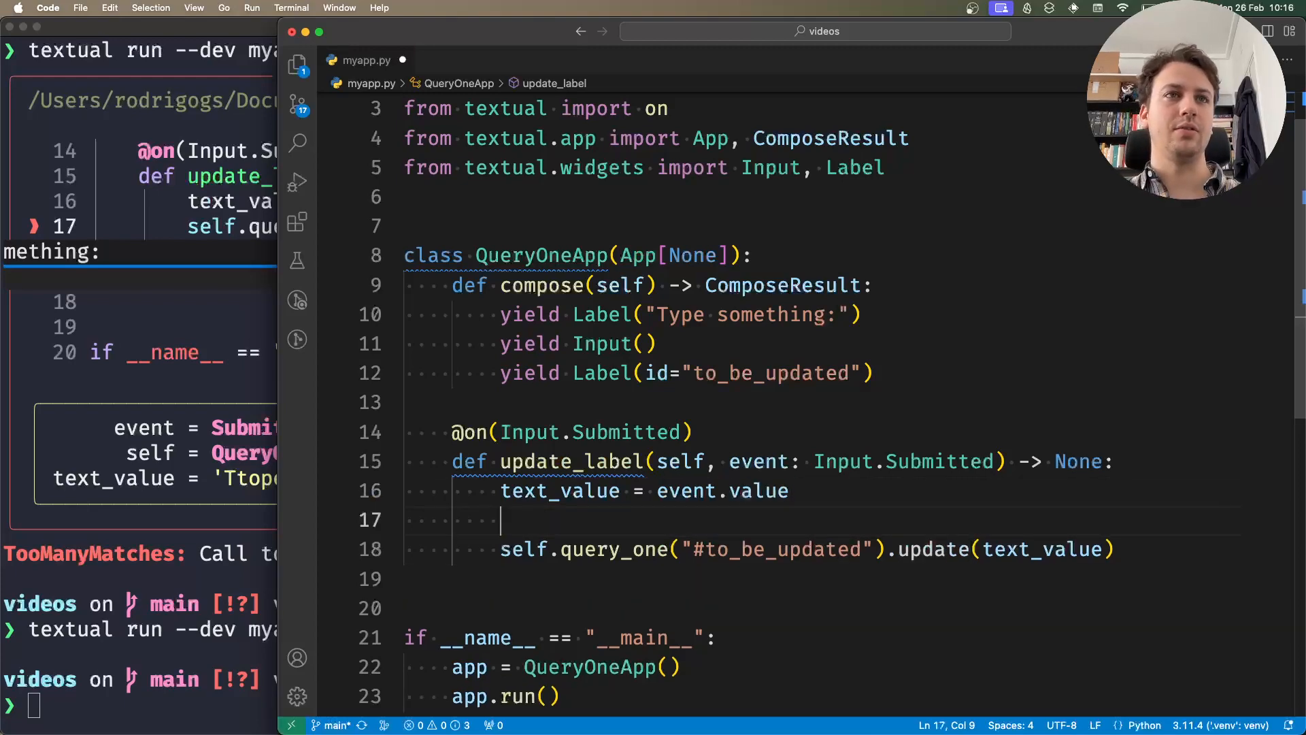
Insert self.query_one(Label).update(text_value) above the #to_be_updated lookup in update_label
{"action": "type", "text": "self.query_one()"}
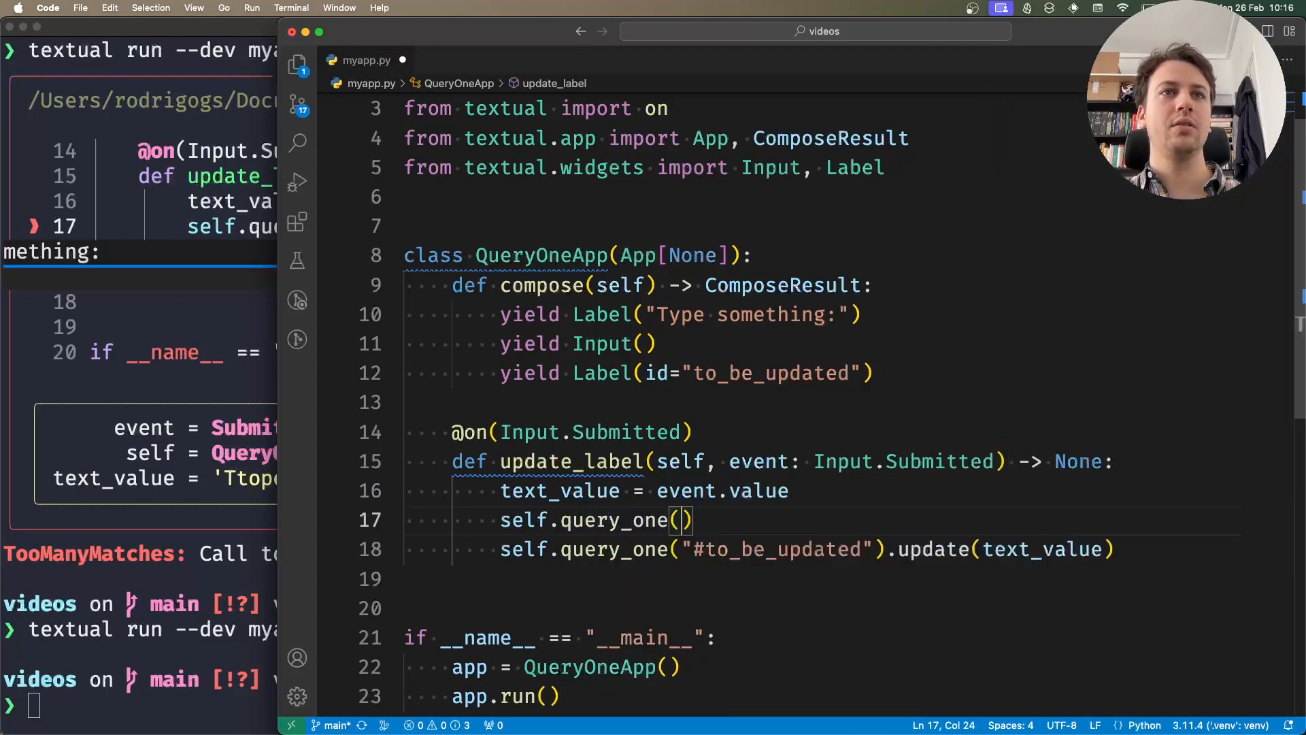
{"action": "type", "text": "update(text_value"}
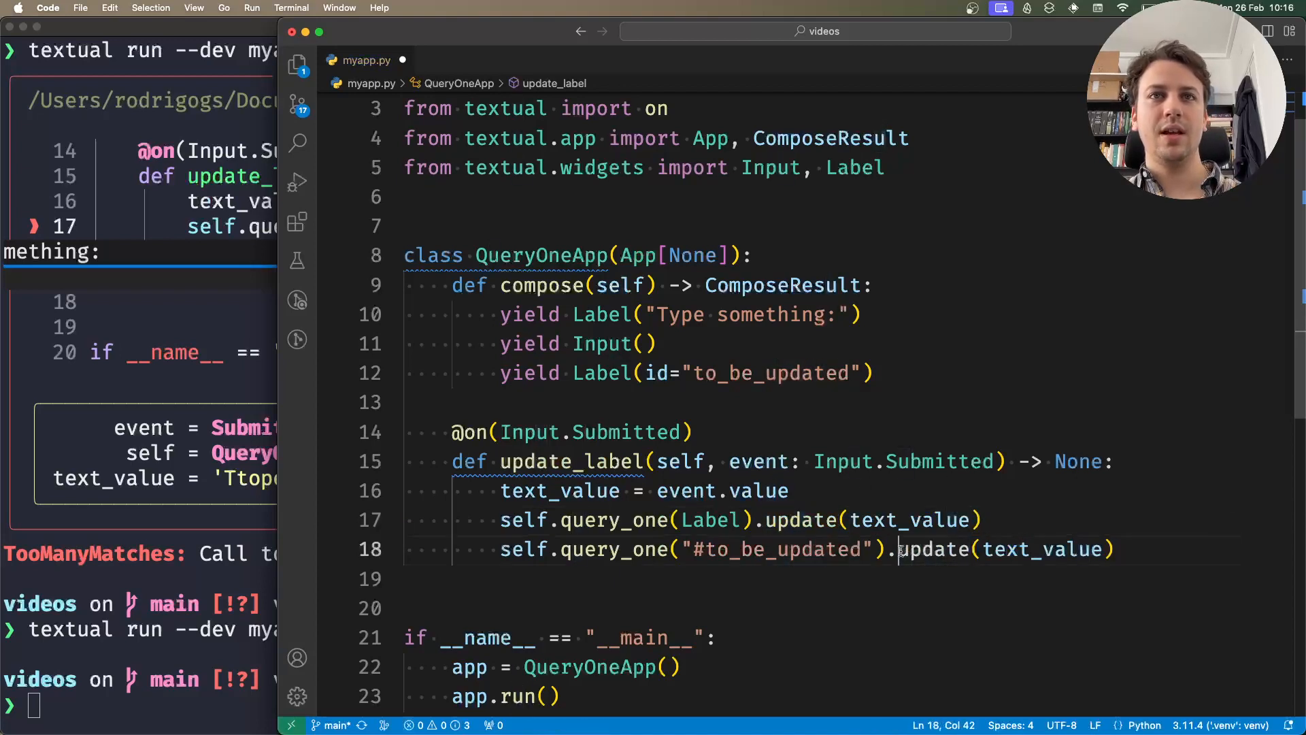
{"action": "double_click", "coordinate": [933, 549]}
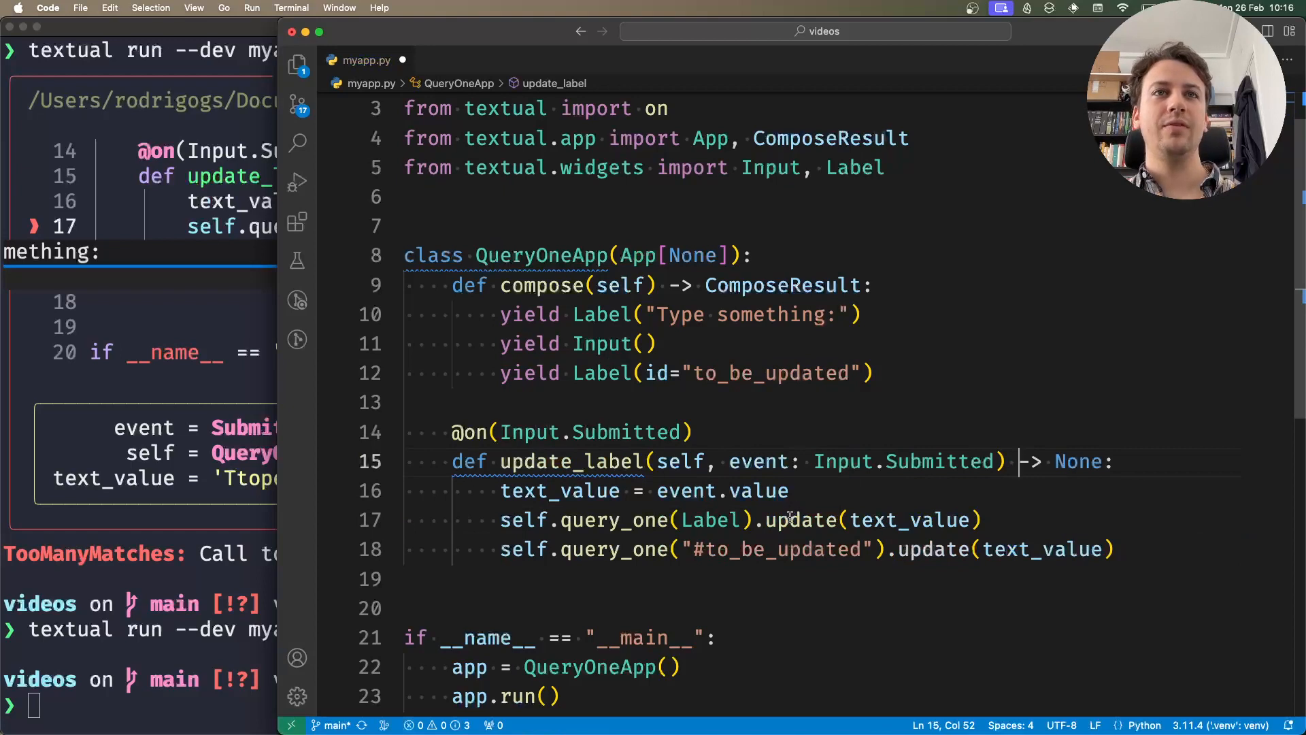
{"action": "mouse_move", "coordinate": [804, 520]}
{"action": "type", "text": "\"#to_be_updated\", "}
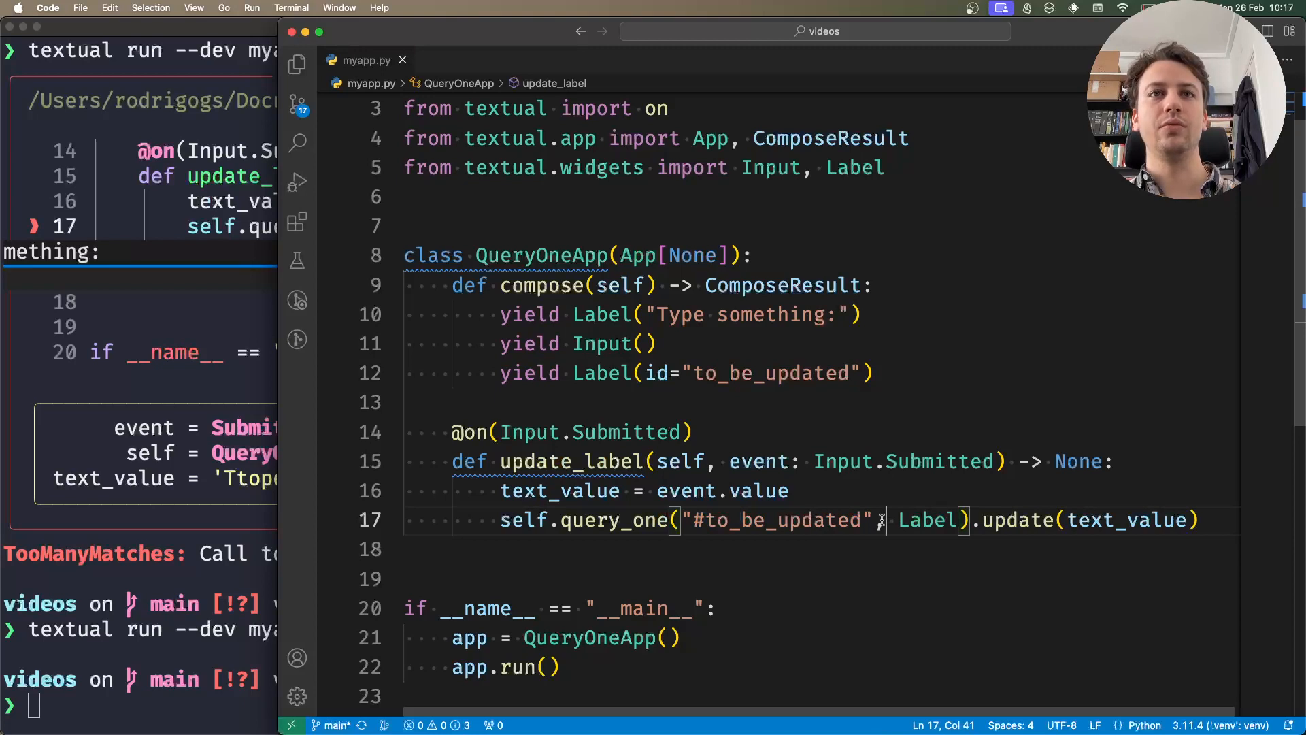
Replace the Label type argument with Input in query_one and submit text, producing a WrongType error
{"action": "double_click", "coordinate": [927, 520]}
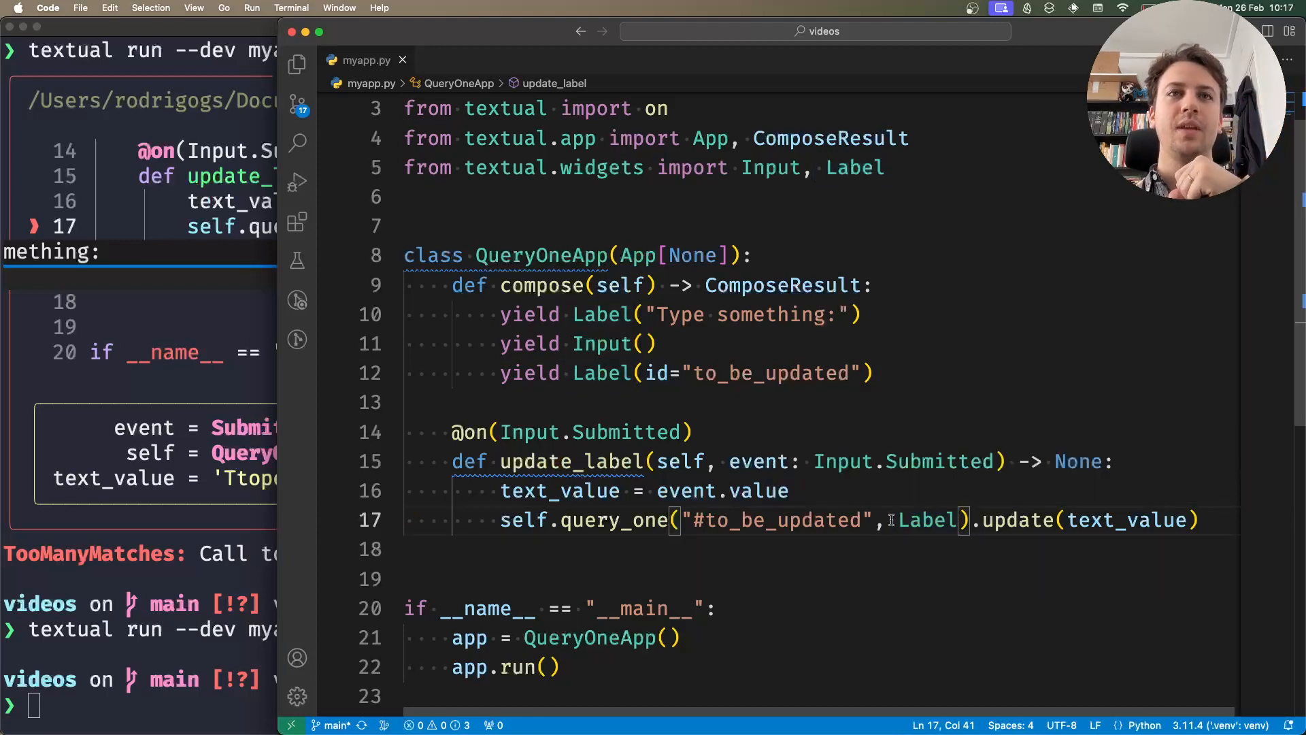
{"action": "double_click", "coordinate": [926, 520]}
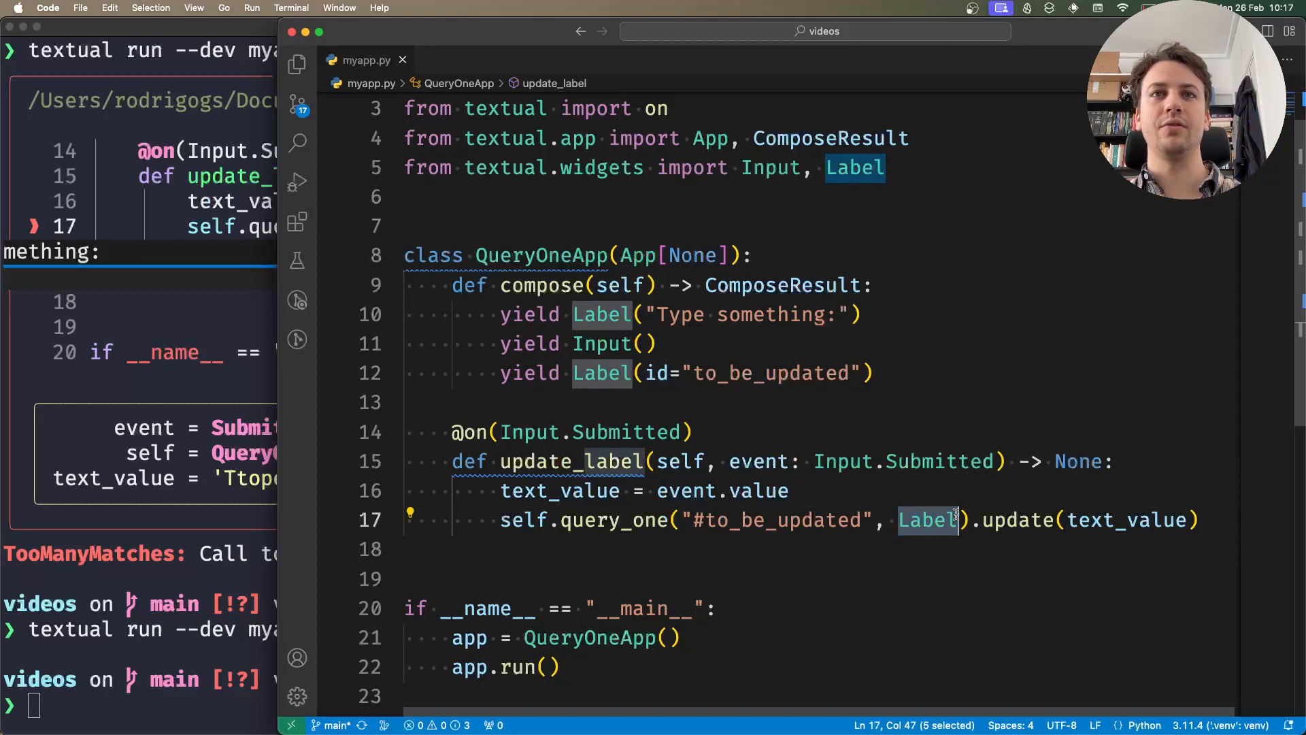
{"action": "type", "text": "Input"}
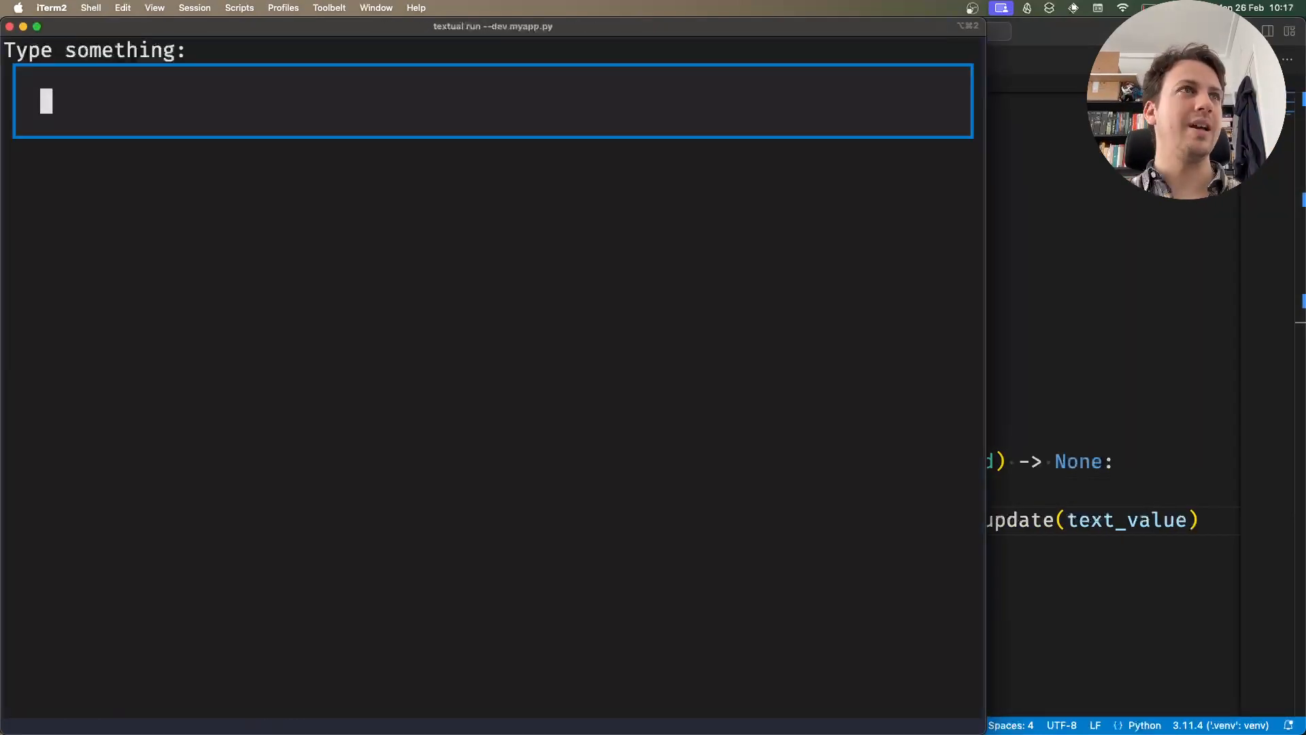
{"action": "key", "text": "enter"}
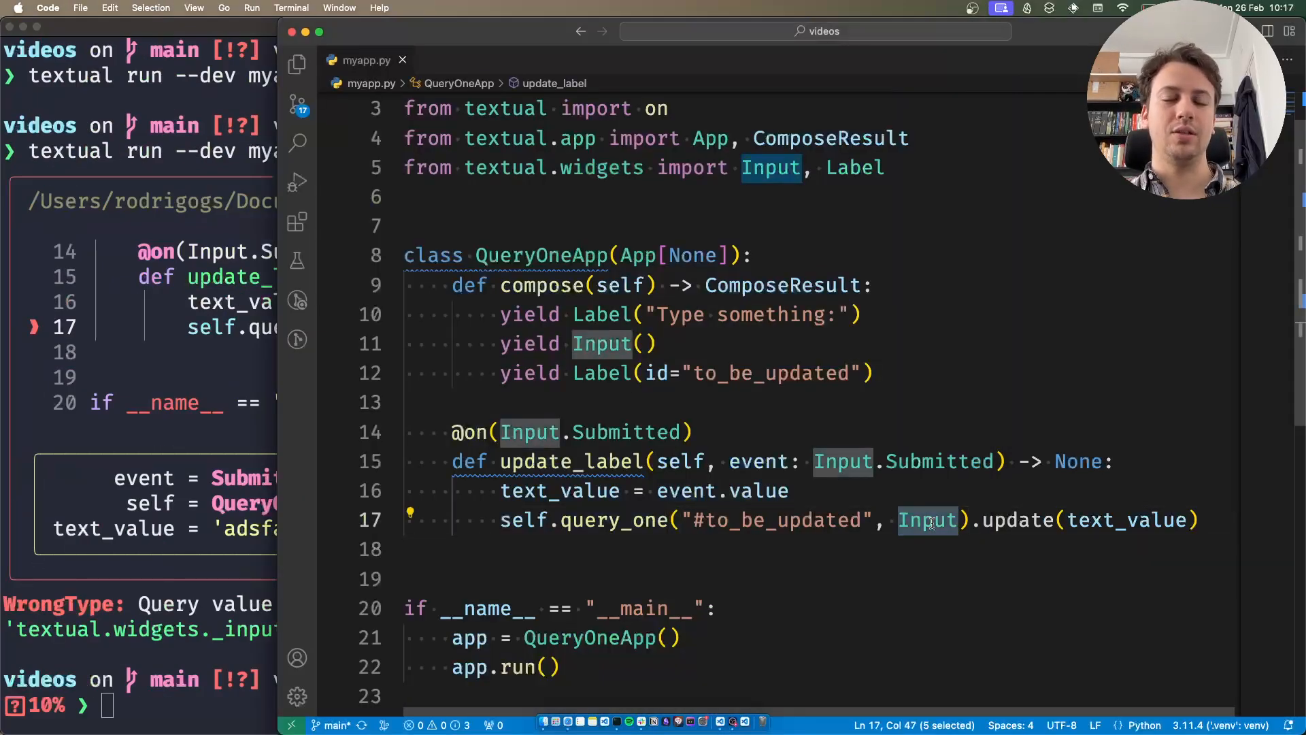
Change the lookup to query_one("Screen > Label#to_be_updated", Label)
{"action": "type", "text": "Label"}
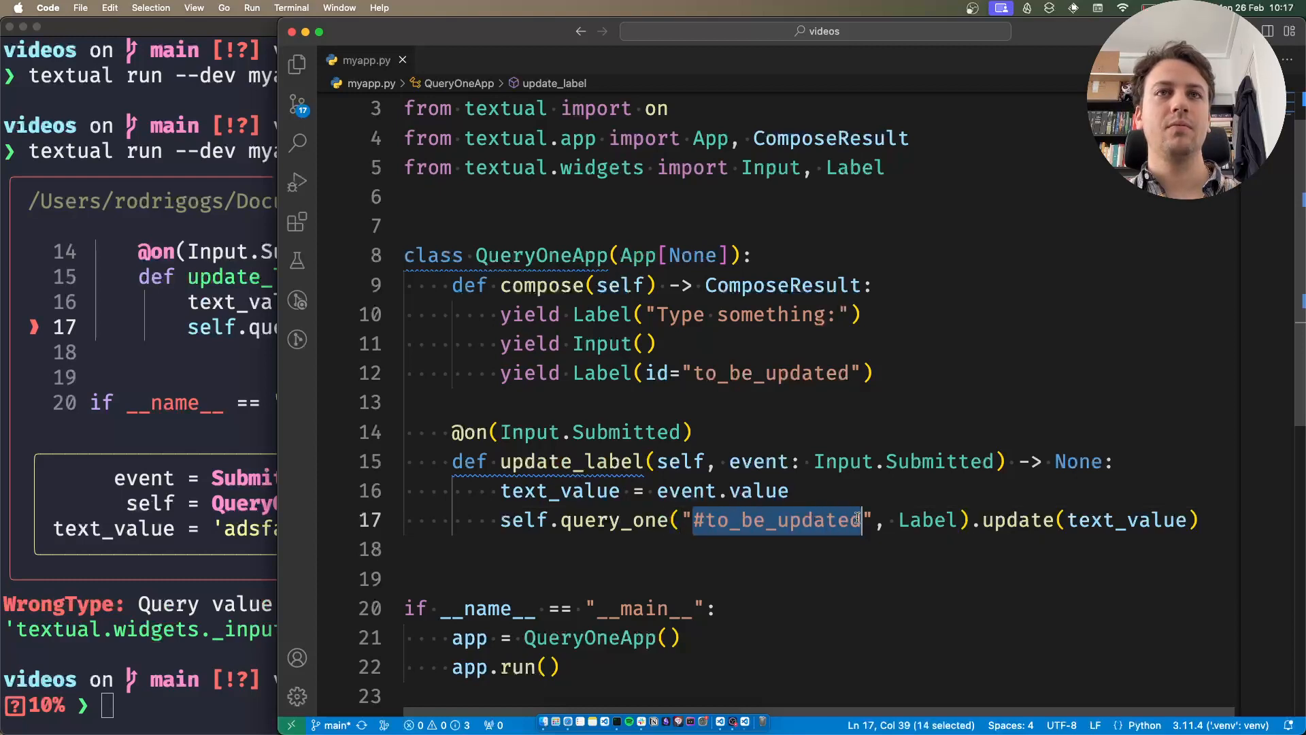
{"action": "type", "text": "Screen >"}
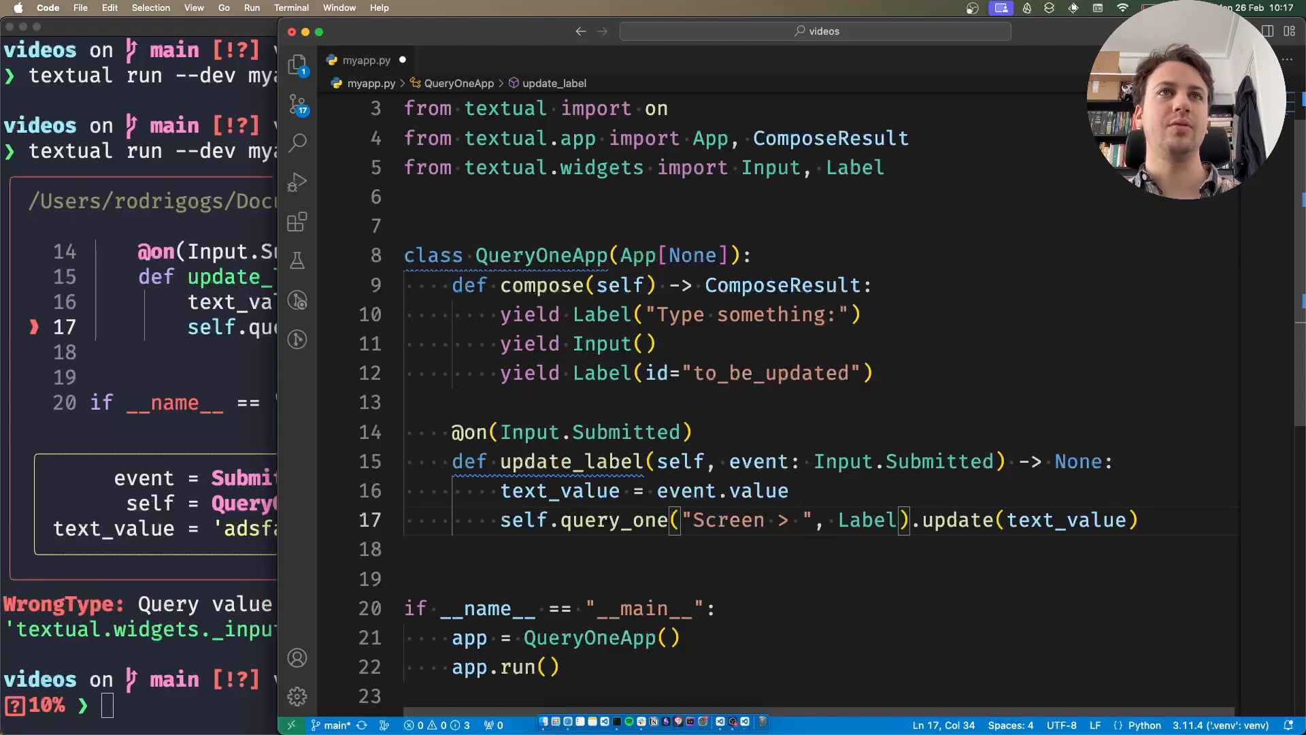
{"action": "type", "text": "Label#"}
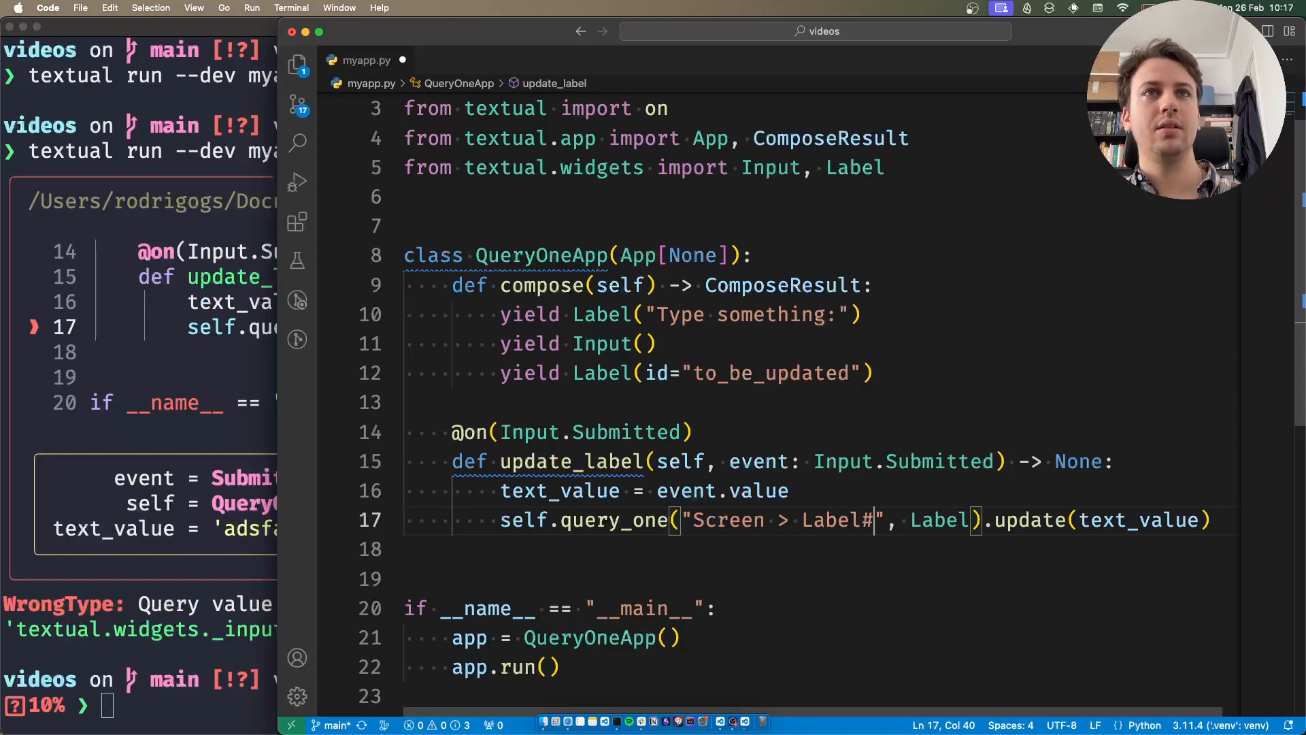
{"action": "type", "text": "to_be_updated"}
{"action": "type", "text": "a;"}
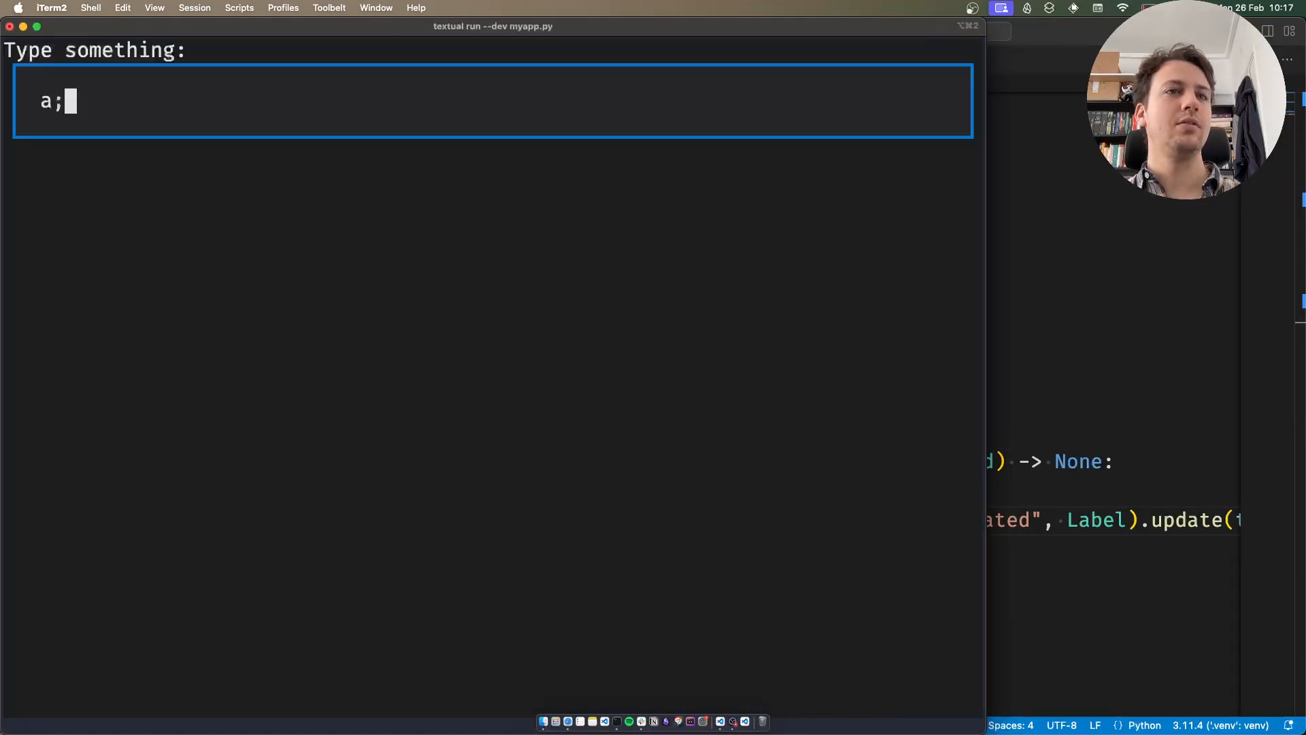
Submit 'a;ldf;aslkfj;asdfkj' in the running app and see it appear in the label
{"action": "type", "text": "ldf;aslkfj;asdfkj"}
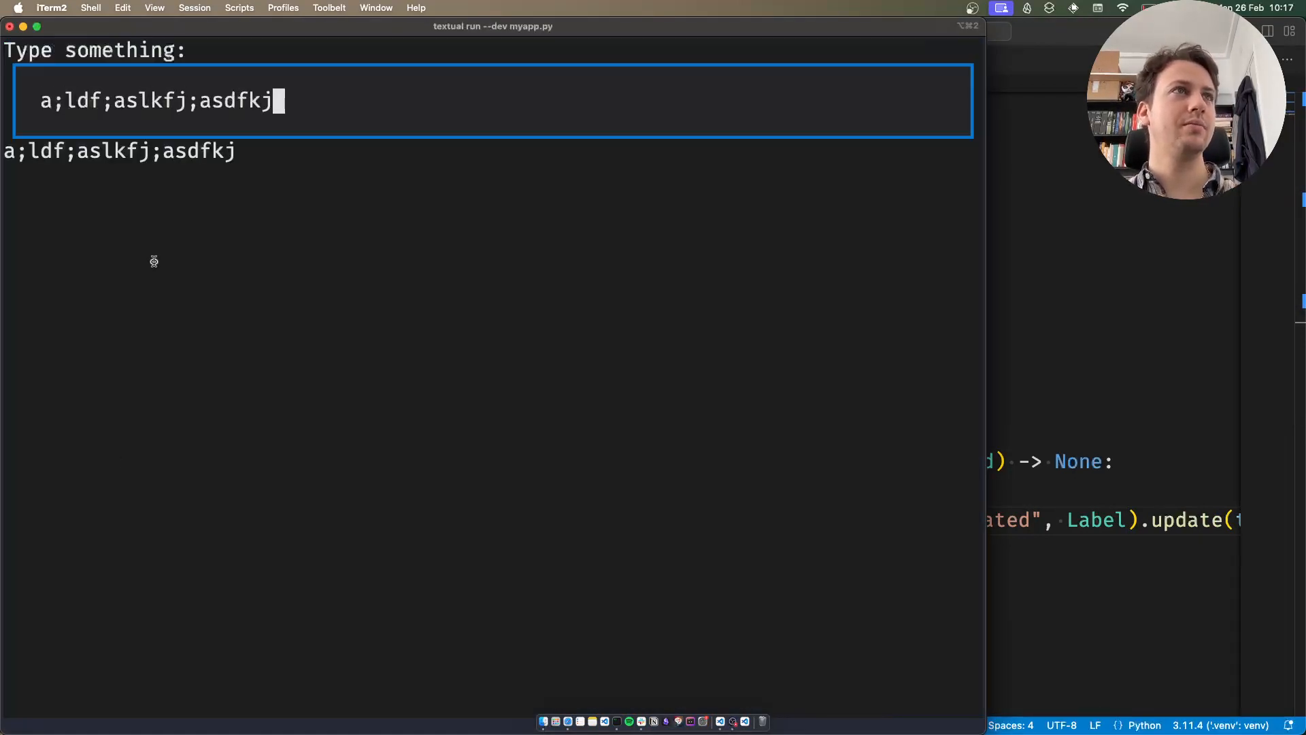
{"action": "mouse_move", "coordinate": [177, 186]}
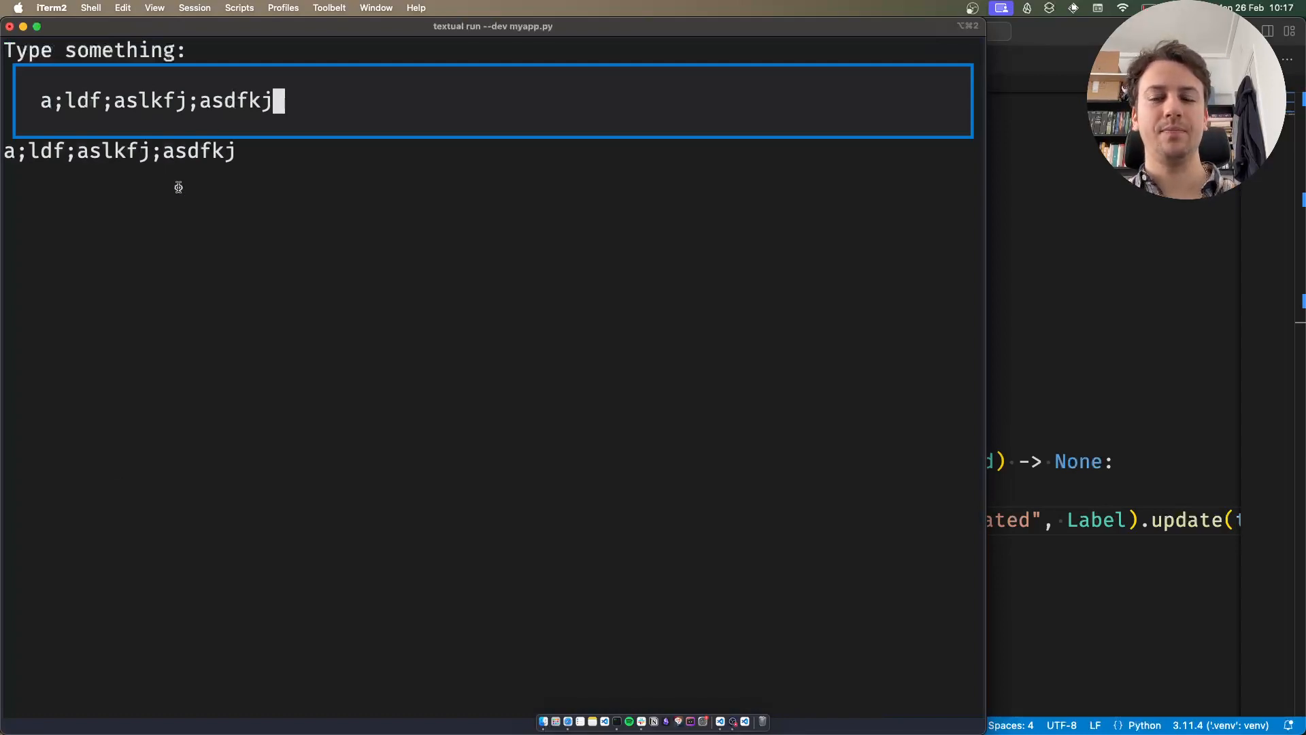